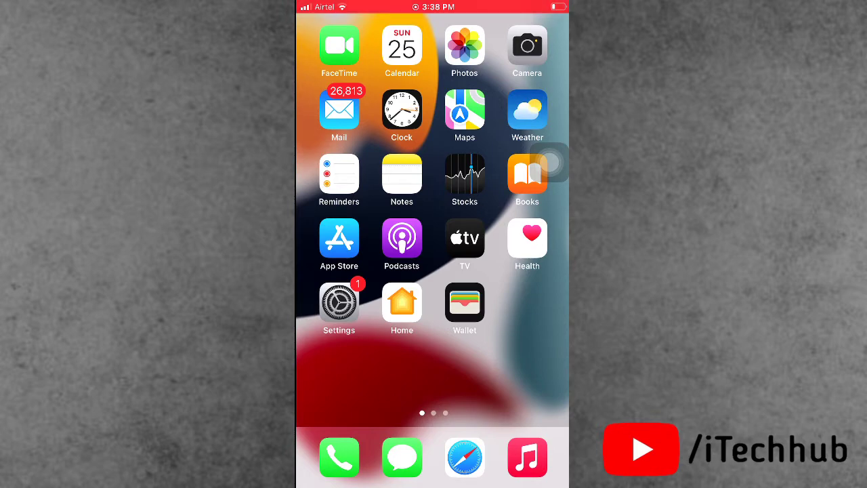
Step: Swipe between Home Screen pages, ending on the second page with Files, Find My and Shortcuts
click(464, 51)
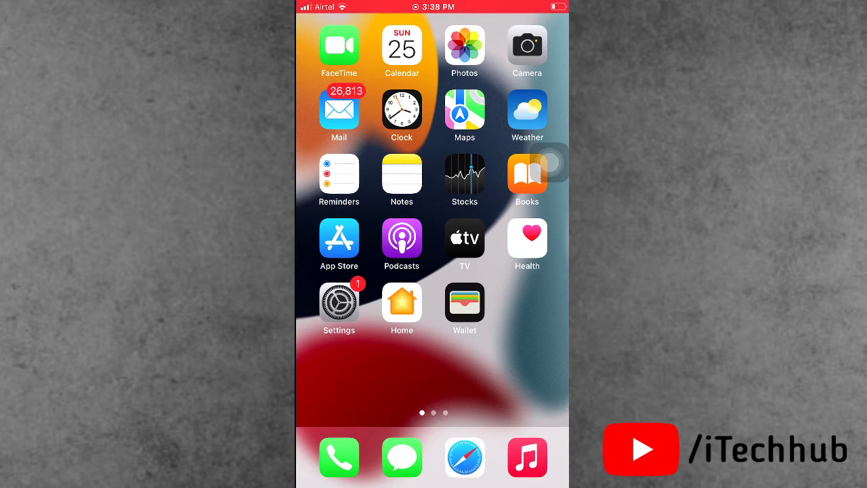
scroll(left, 3)
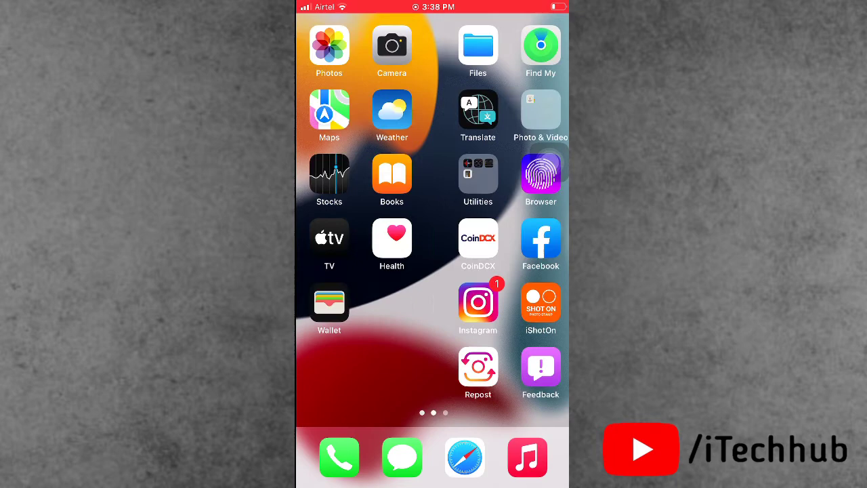
scroll(right, 3)
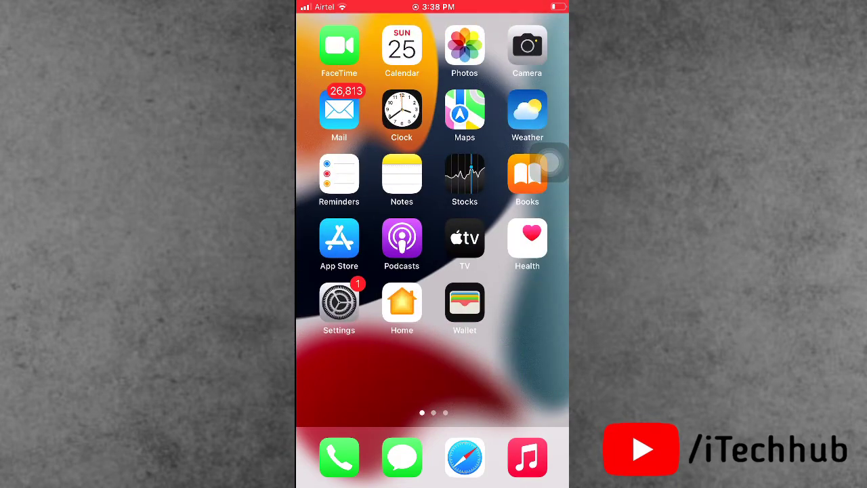
scroll(left, 3)
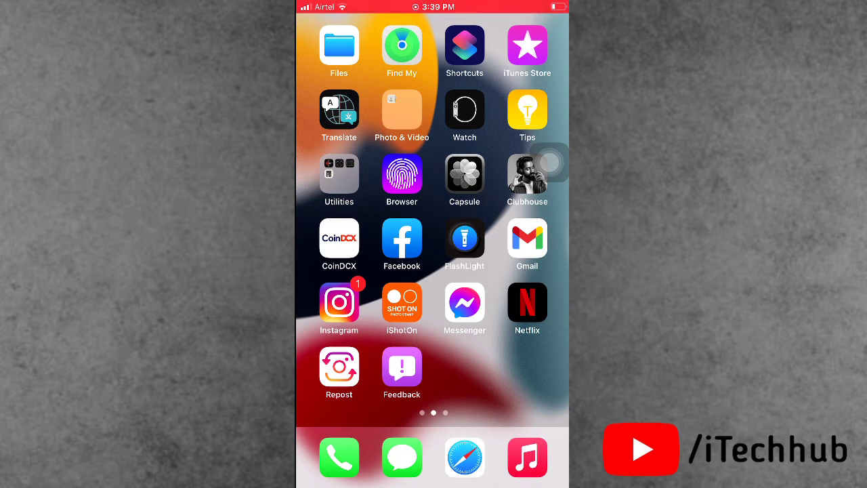
scroll(left, 3)
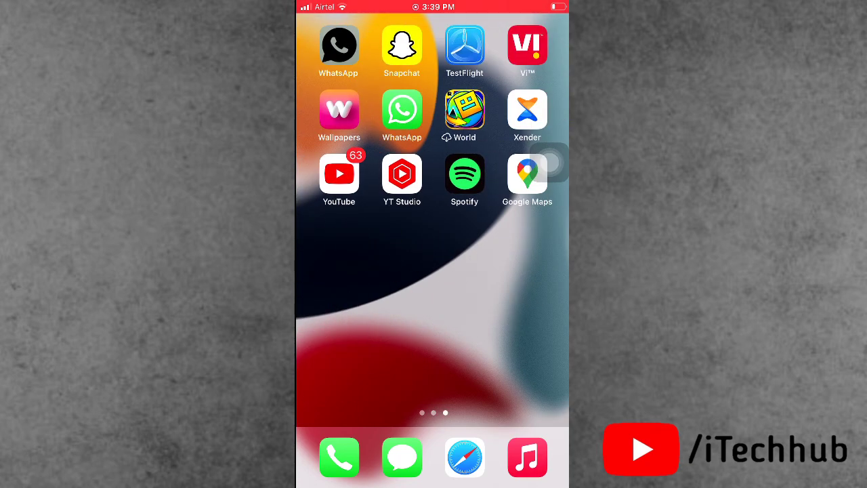
scroll(left, 3)
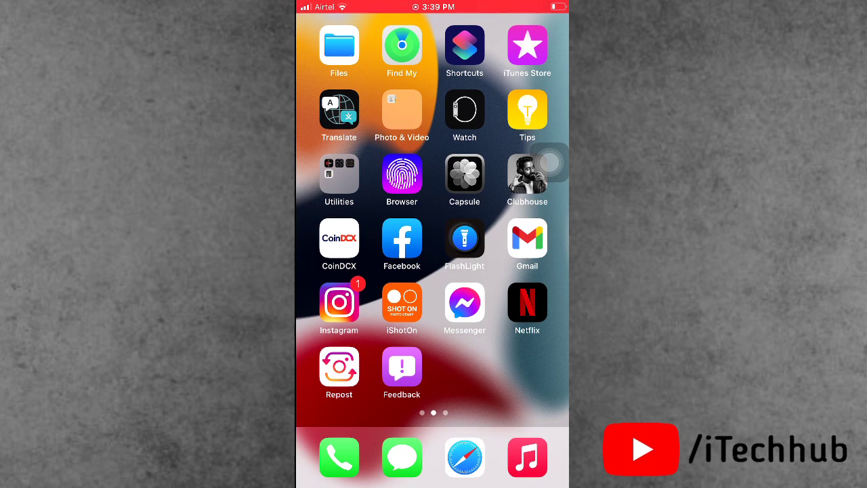